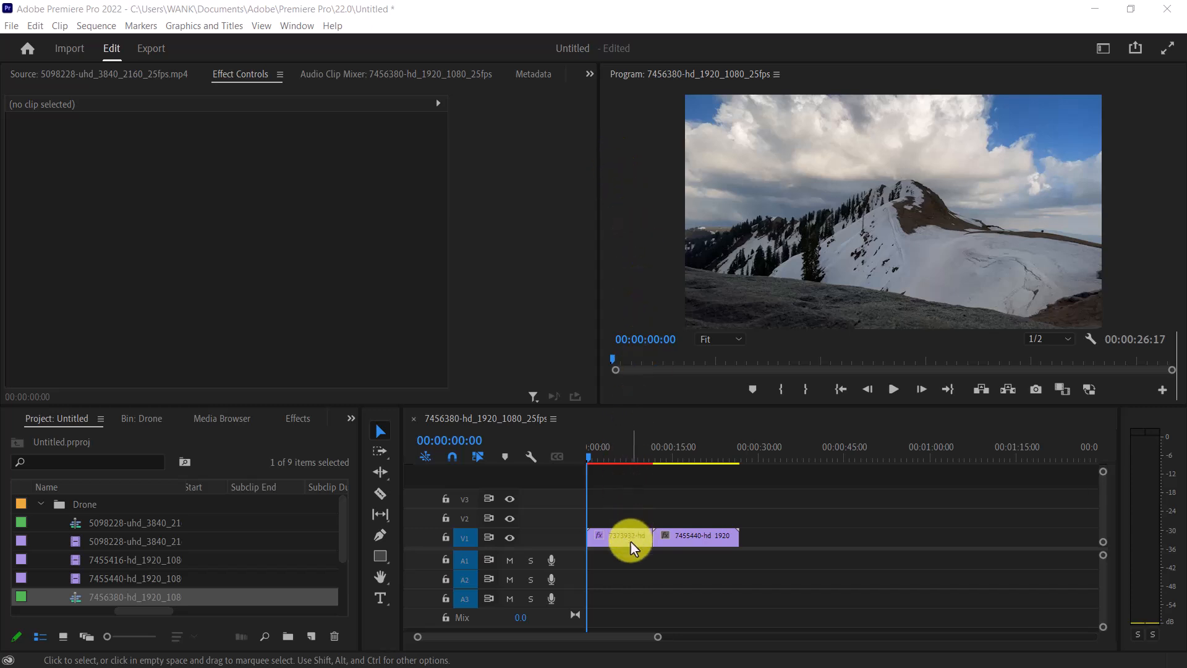
# - Place the drone clips back to back on V1 so the sequence runs about 49 seconds
pyautogui.click(620, 537)
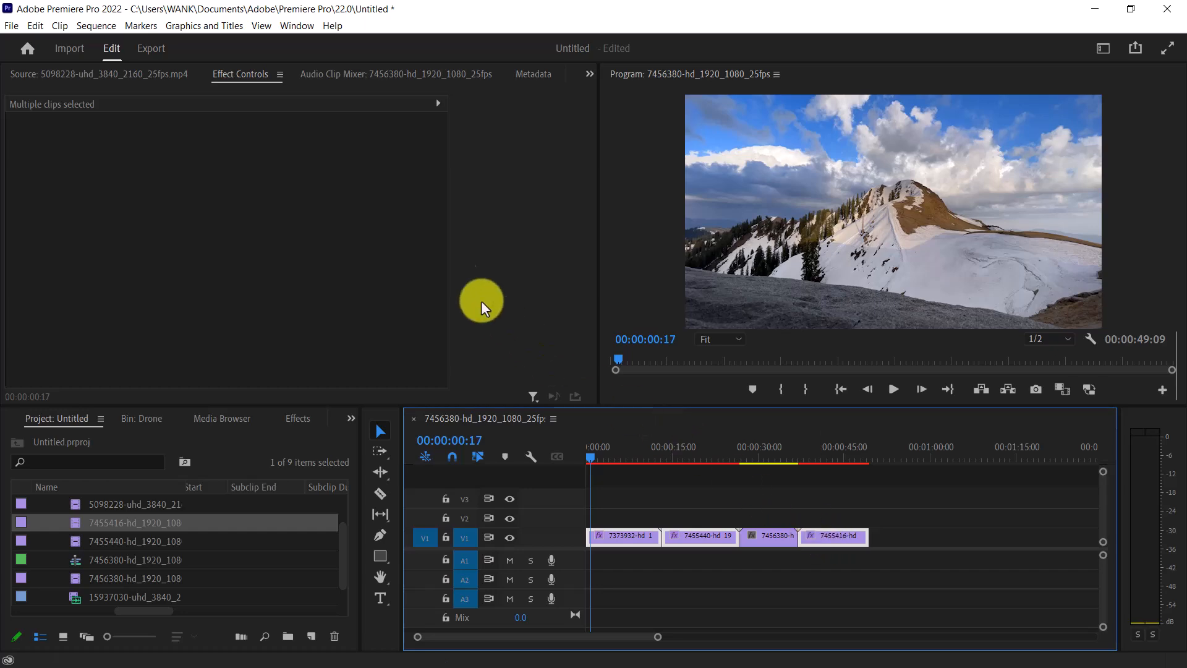
# - Choose Sequence > Render In to Out to render the four-clip timeline
pyautogui.click(96, 25)
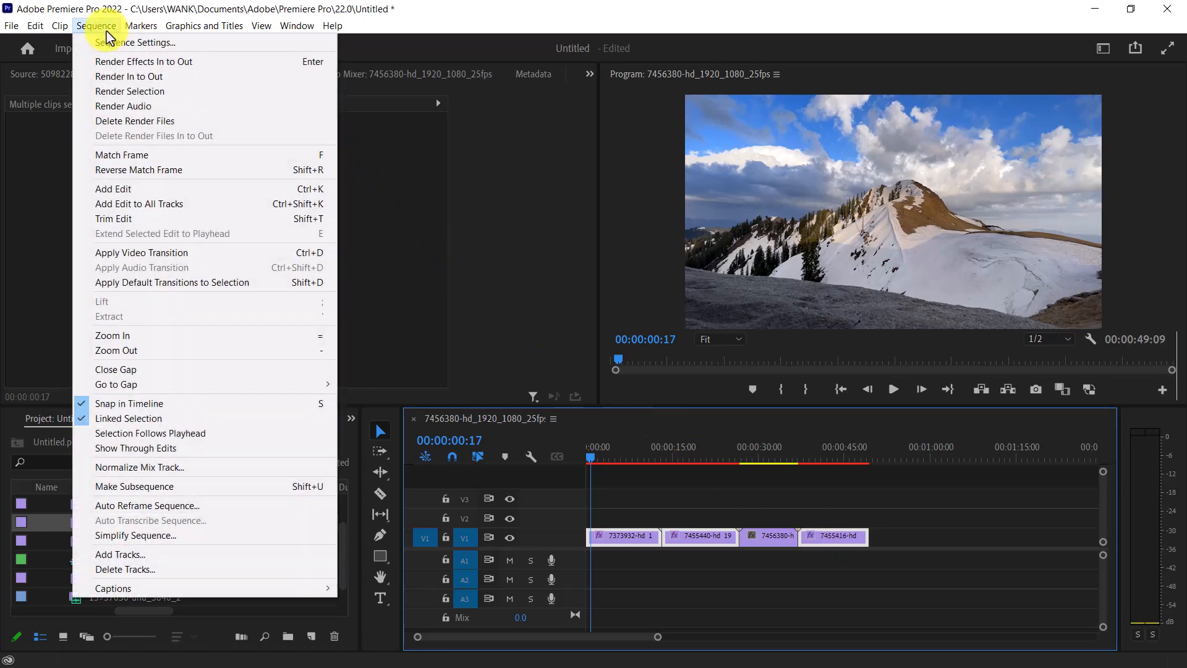
pyautogui.moveTo(128, 75)
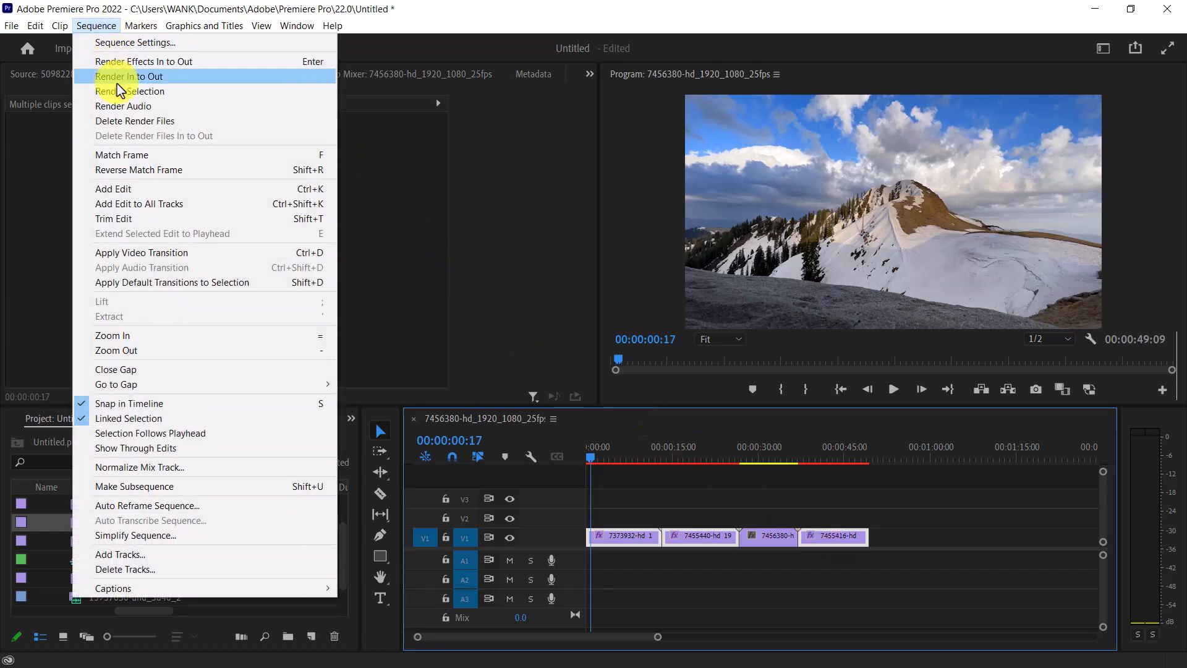
pyautogui.click(129, 75)
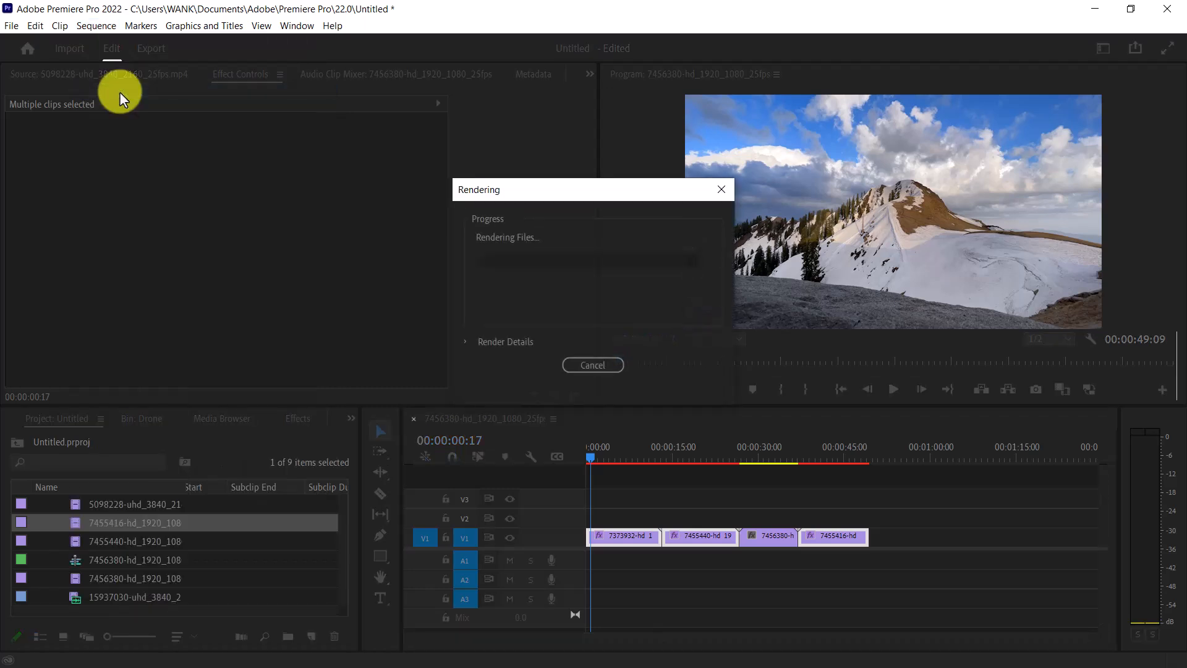